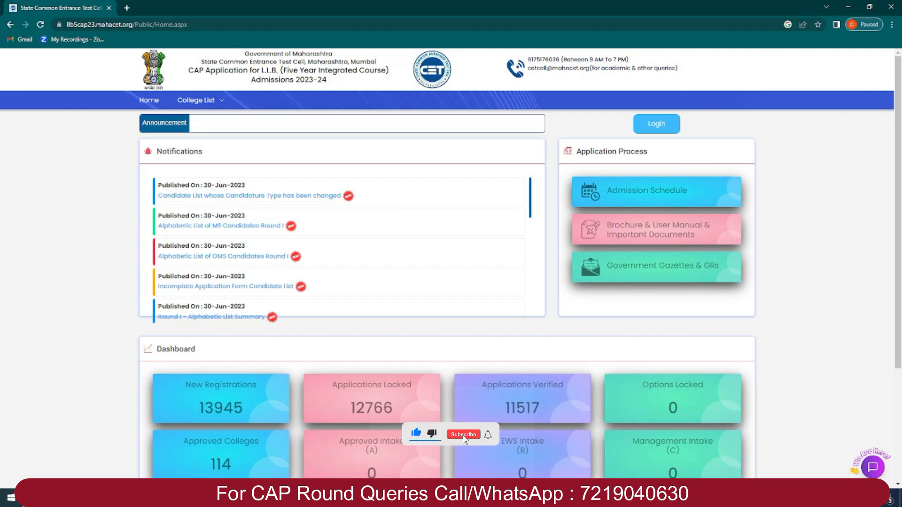
Open the list of candidates whose candidature type has been changed.
click(463, 434)
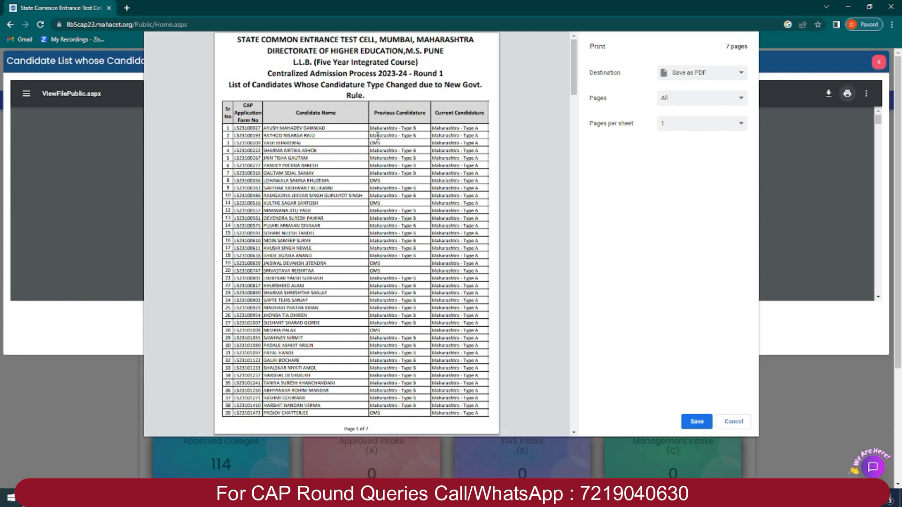
Dismiss the candidate list print preview to return to the CAP portal notices.
double_click(372, 143)
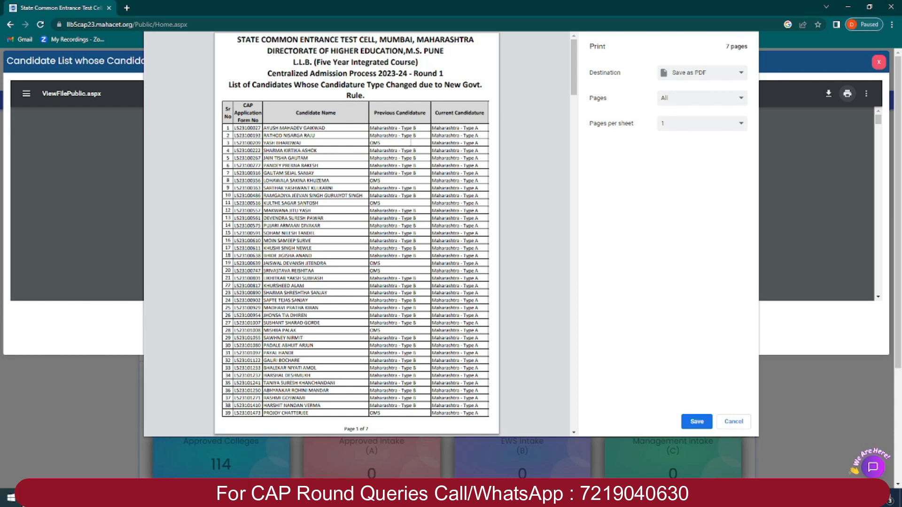
click(733, 422)
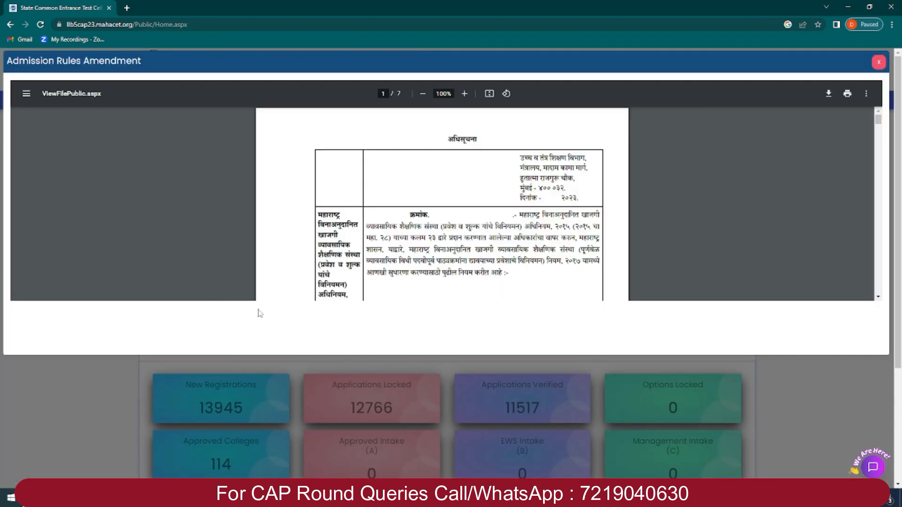
mouse_move(266, 301)
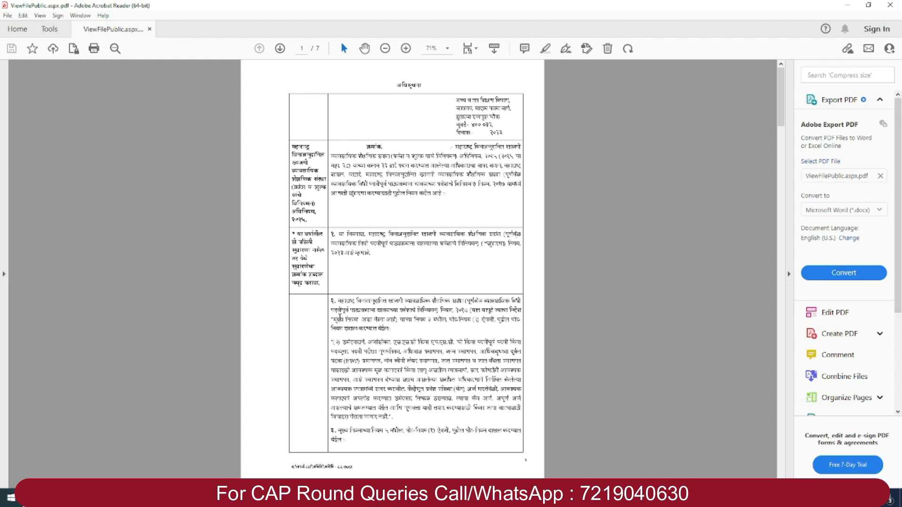
scroll(down, 3)
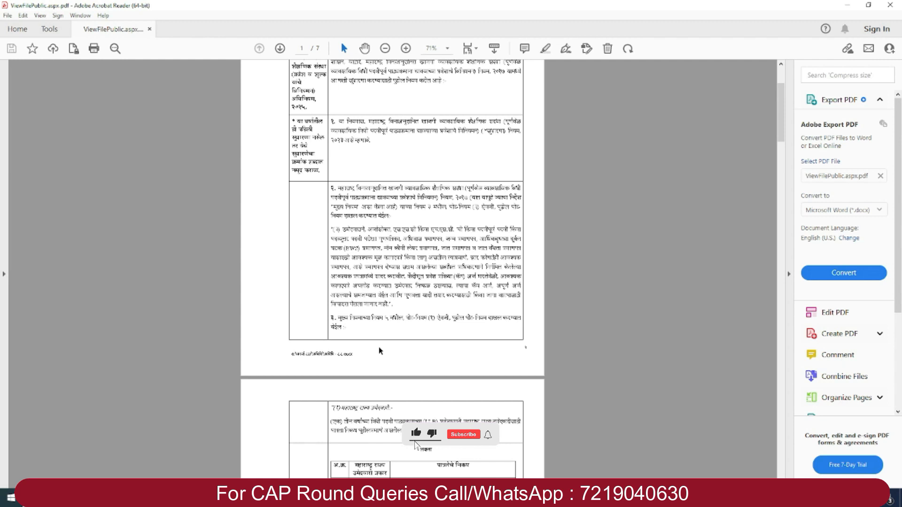
click(463, 434)
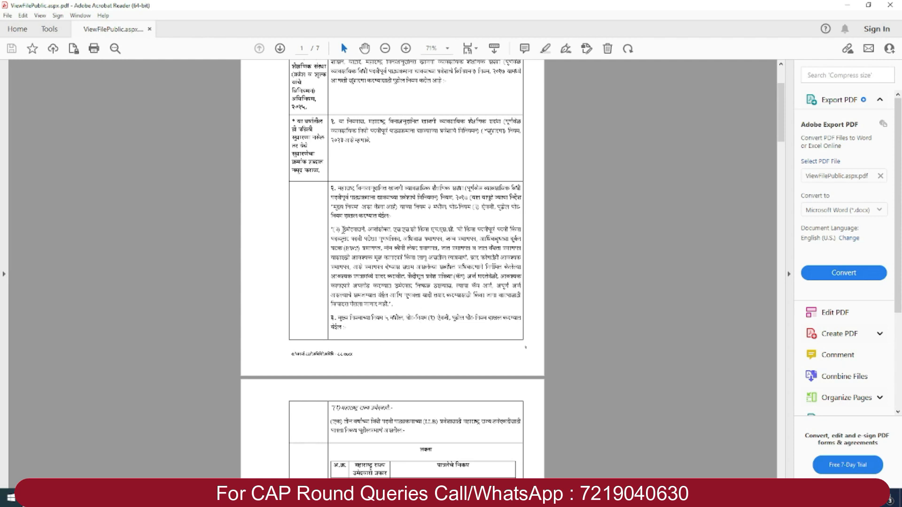
Select the long quoted paragraph of the amended clause on page 1 and move toward page 2.
drag(339, 227, 517, 299)
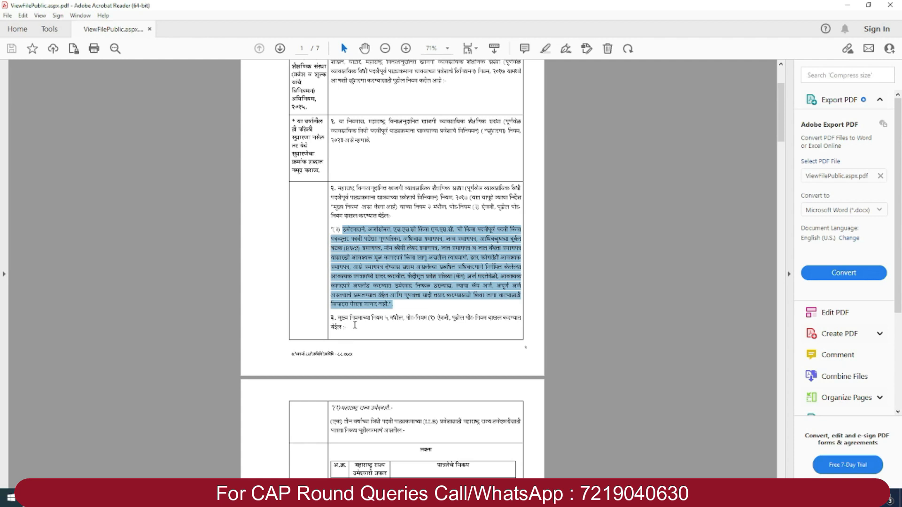
scroll(down, 3)
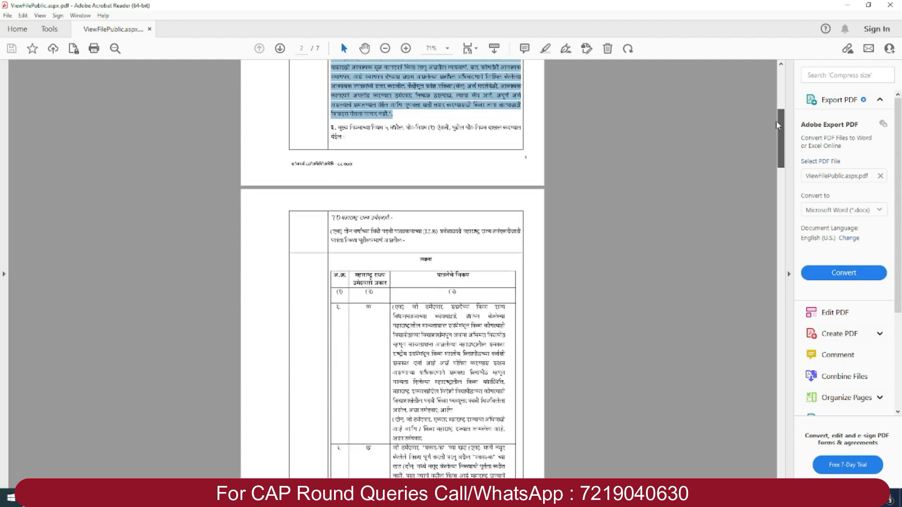
Scroll down until the full three-row candidate-type table on page 2 is in view.
scroll(down, 3)
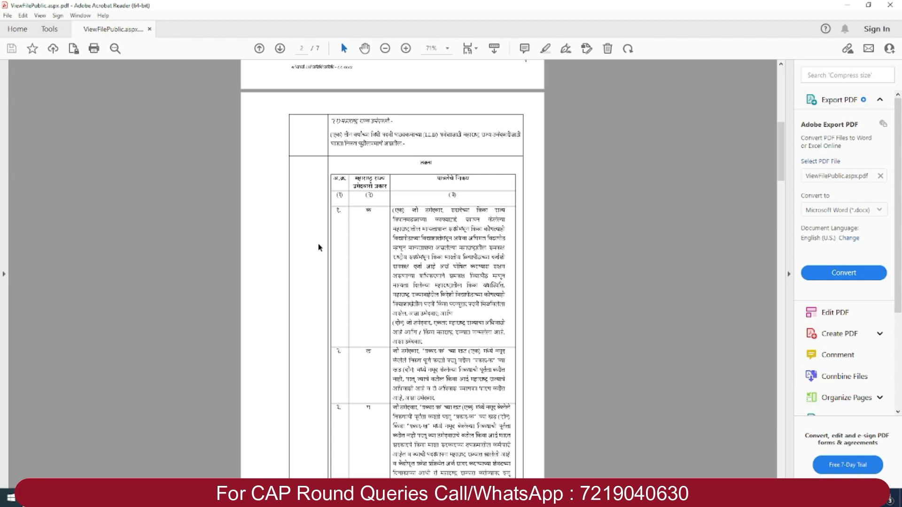
scroll(down, 3)
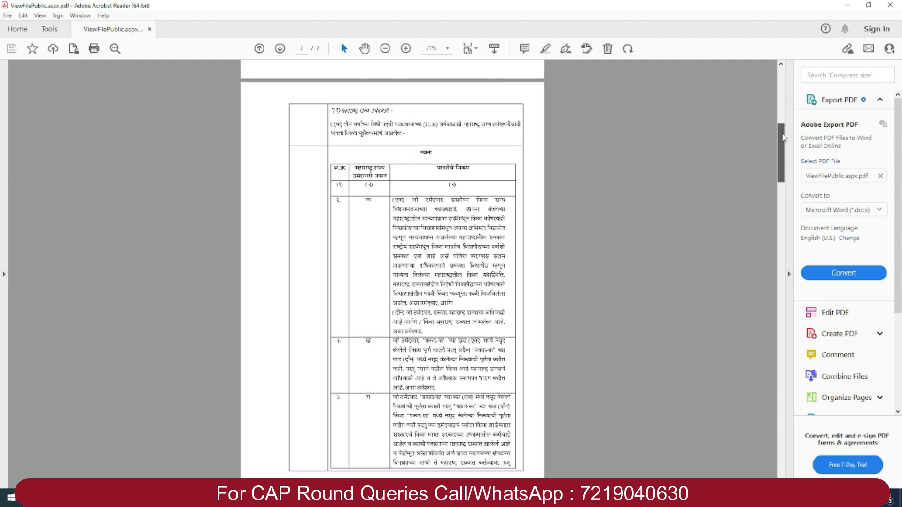
scroll(down, 3)
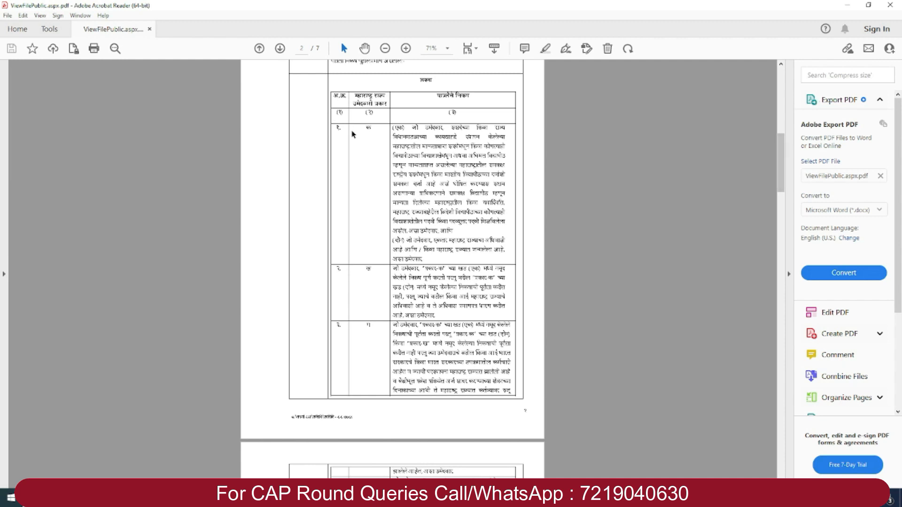
Select the first row's eligibility text in the page 2 table and apply a yellow highlight.
drag(390, 127, 428, 260)
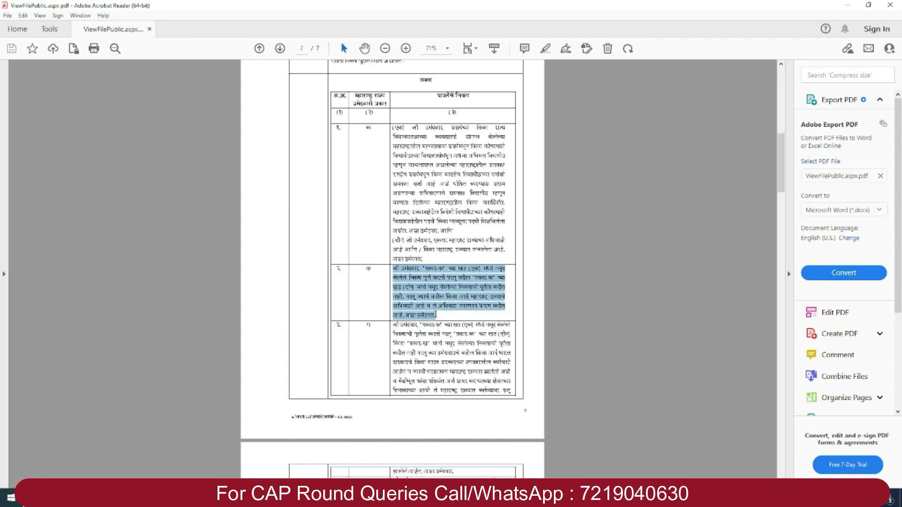
click(370, 127)
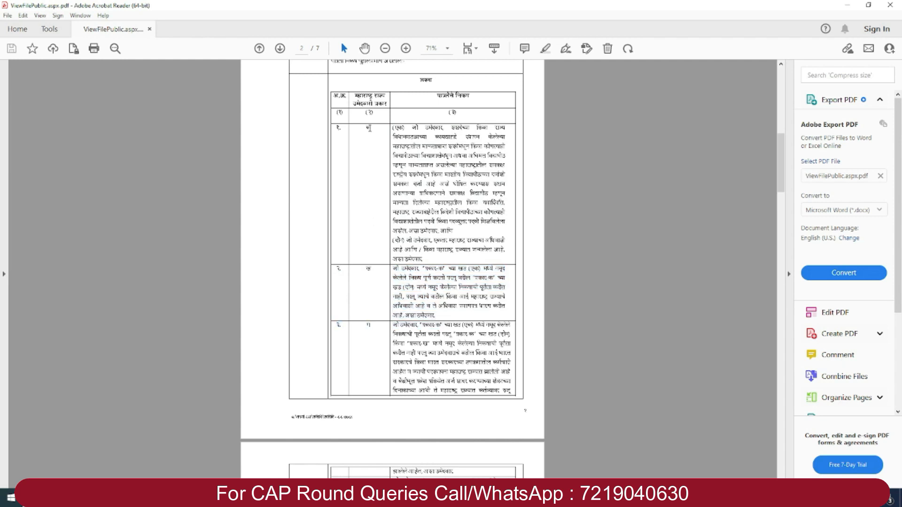
mouse_move(371, 157)
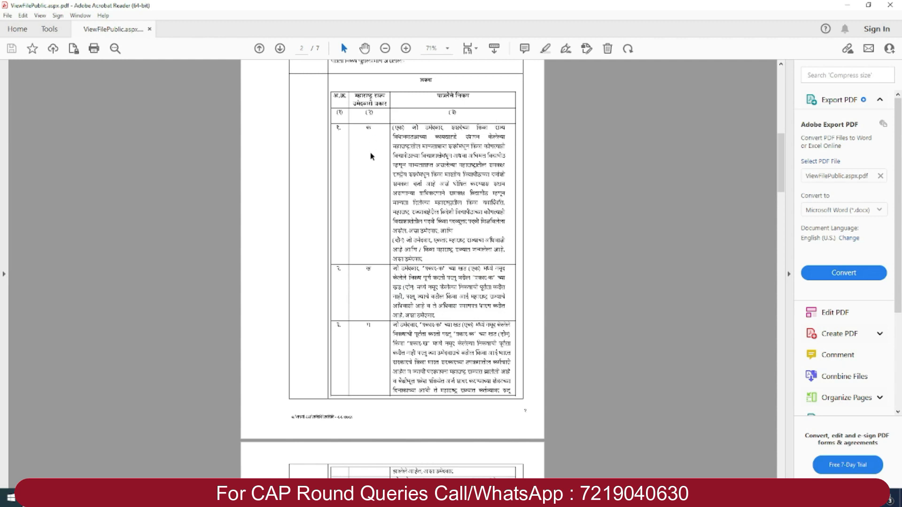
mouse_move(363, 274)
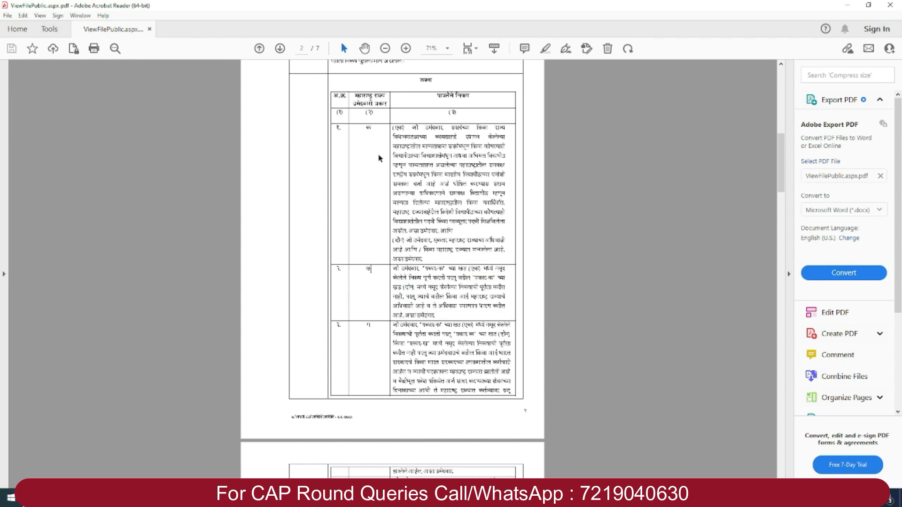
mouse_move(383, 176)
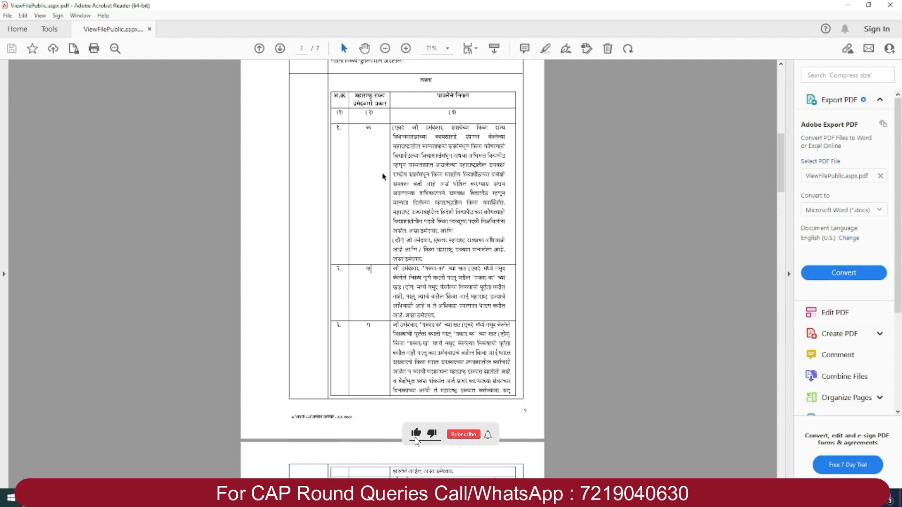
click(462, 434)
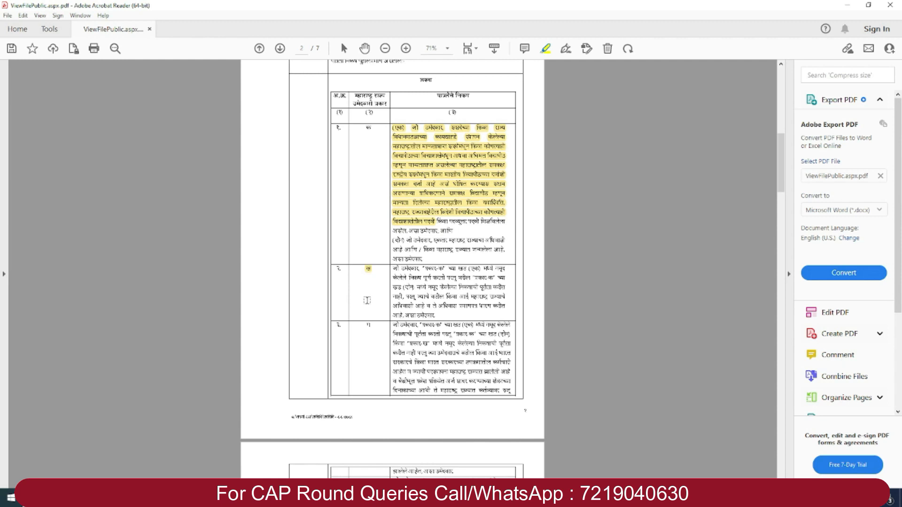
Highlight the second row's entire eligibility description in the page 2 table in yellow.
drag(371, 268, 437, 314)
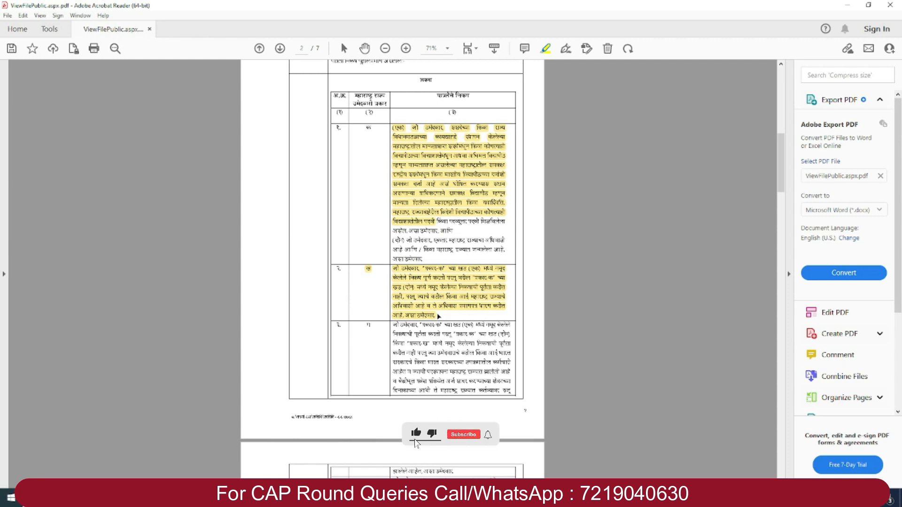
click(462, 434)
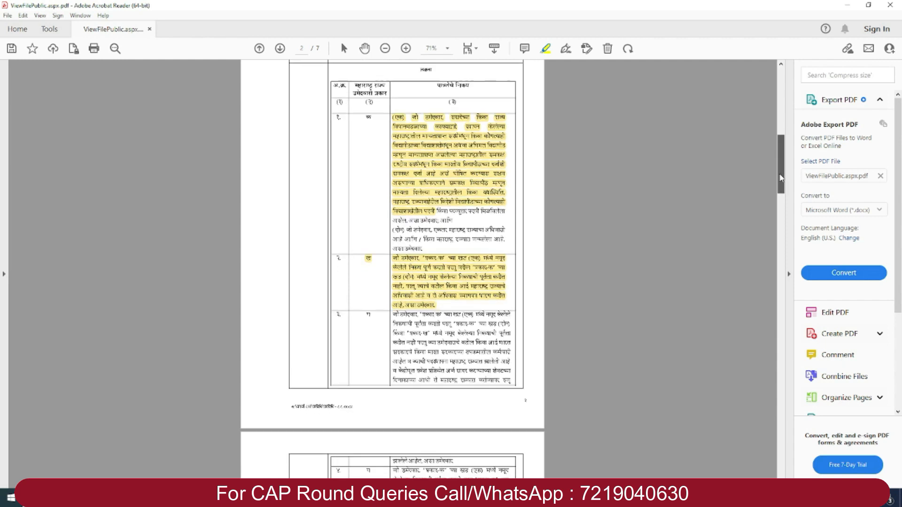
Highlight the page 3 table's introductory line and first two rows' clause text in yellow.
scroll(down, 3)
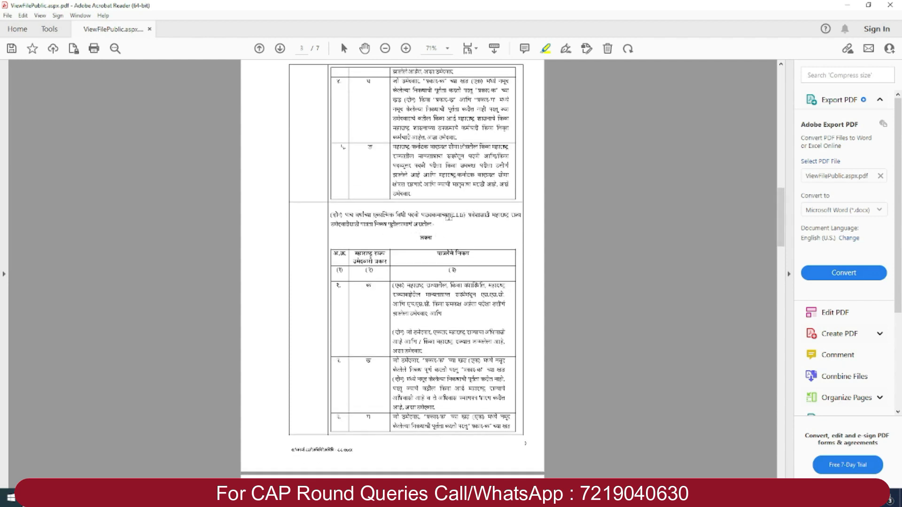
double_click(449, 218)
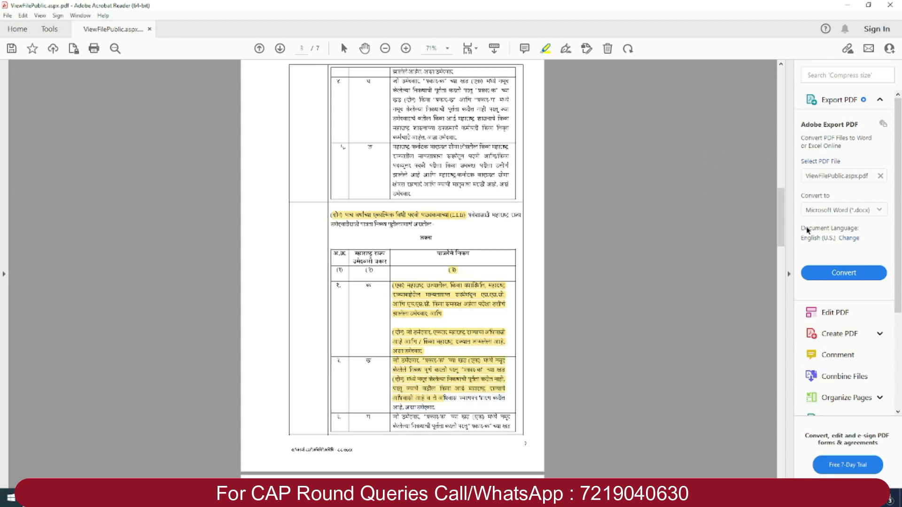
Highlight the quoted amended-rule paragraph near the bottom of page 4 in yellow.
scroll(down, 3)
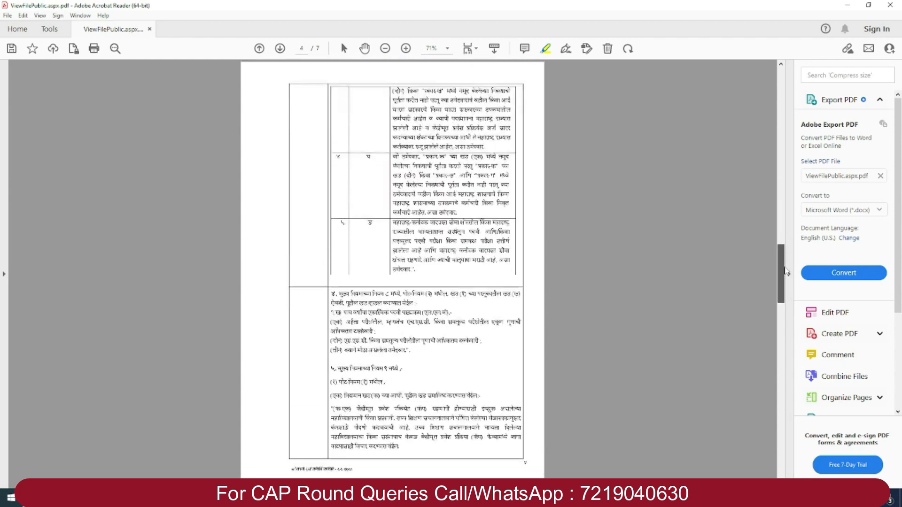
scroll(down, 3)
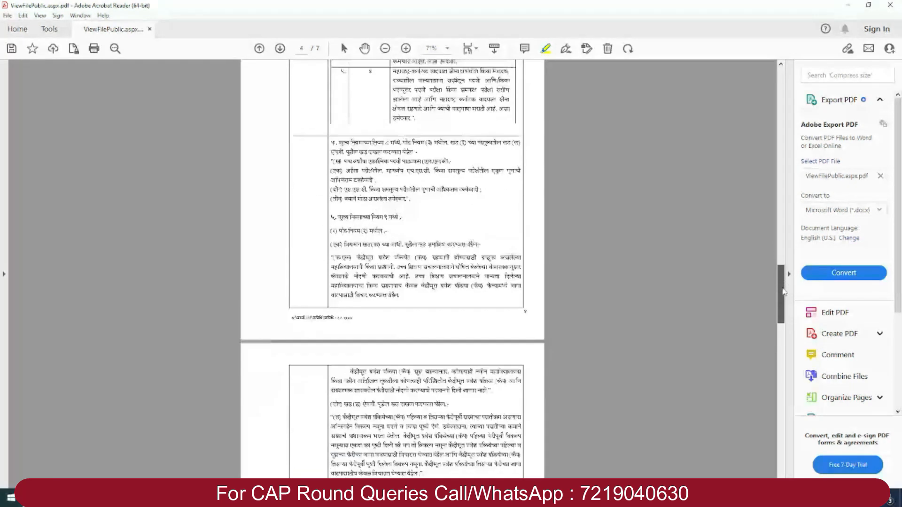
scroll(down, 3)
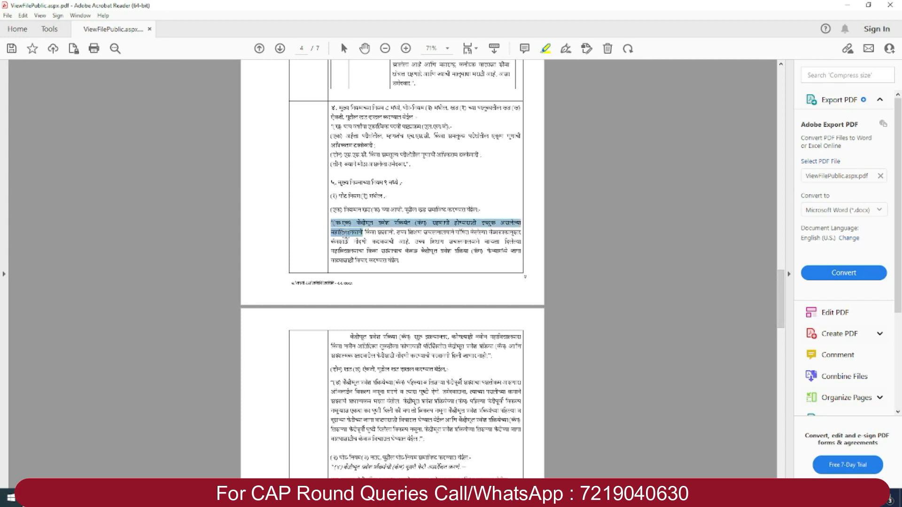
drag(333, 223, 409, 259)
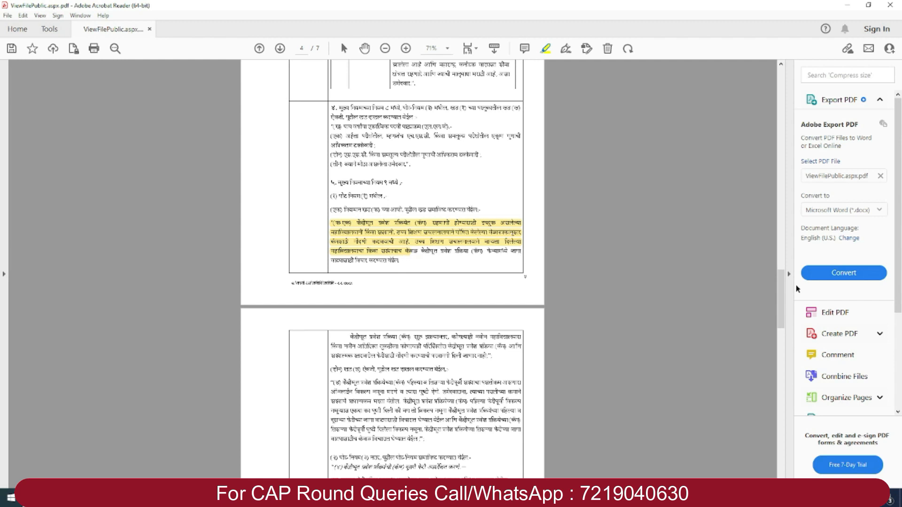
Scroll down through page 5 to the top of page 6 of the amendment.
scroll(down, 3)
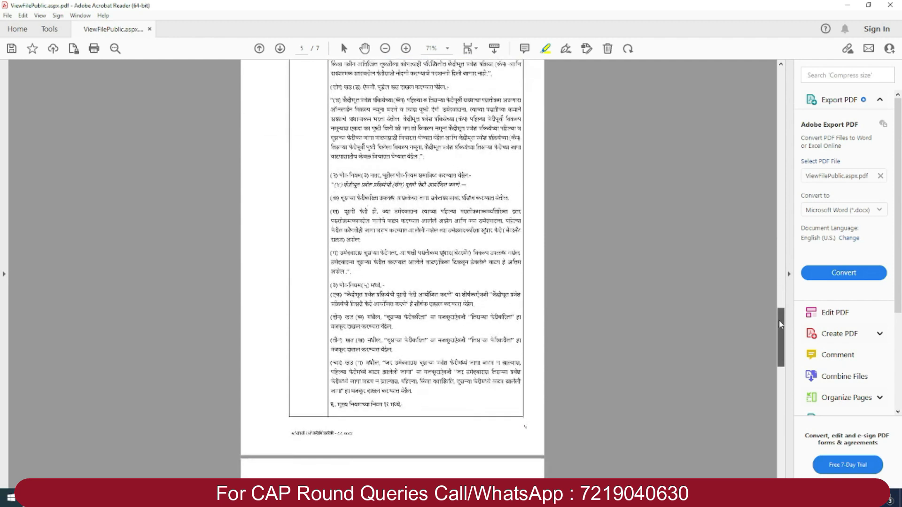
scroll(down, 3)
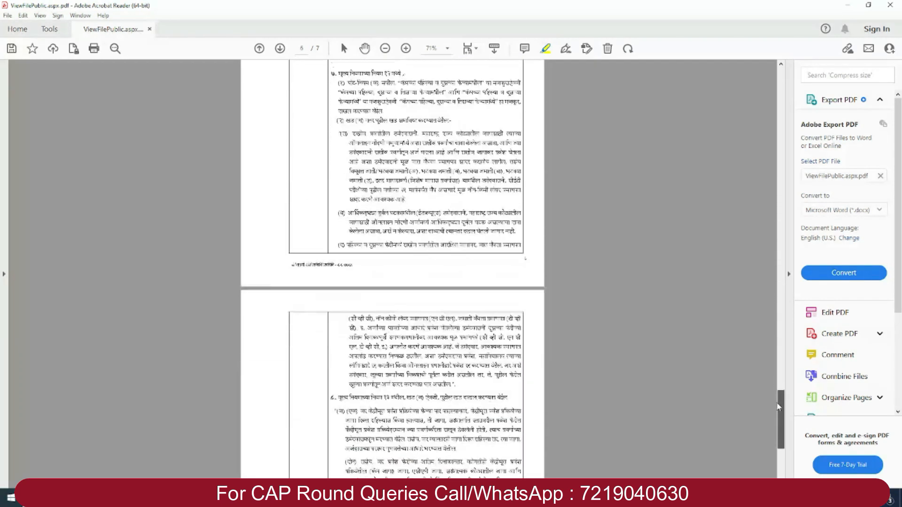
scroll(down, 3)
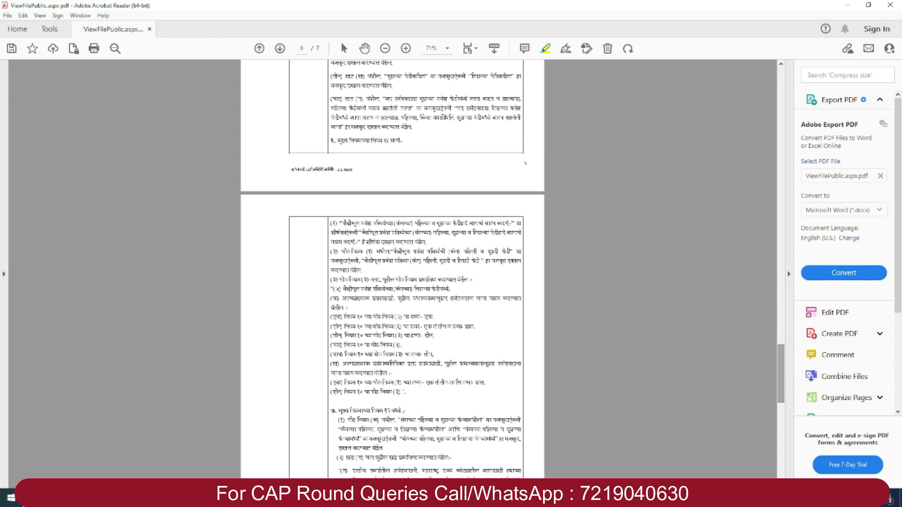
Scroll back to the highlighted candidate-type table on page 2 with page 3 beginning below.
scroll(up, 3)
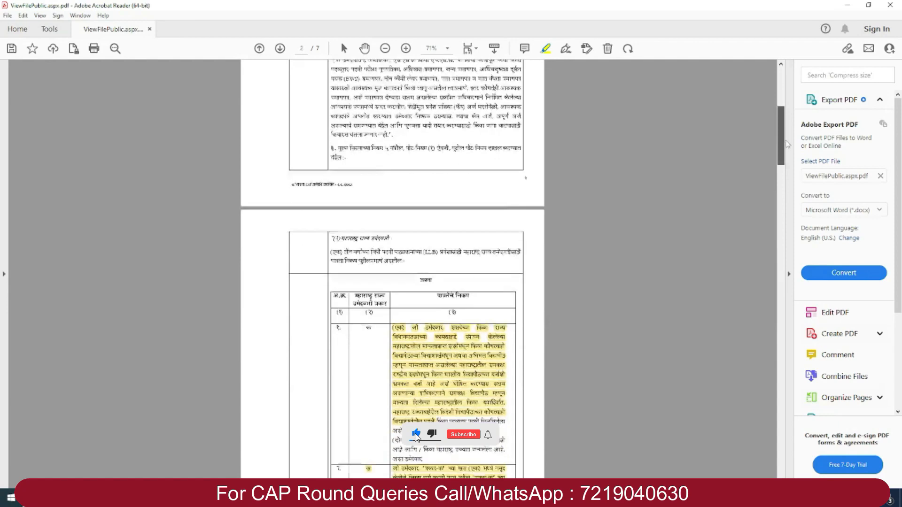
scroll(down, 3)
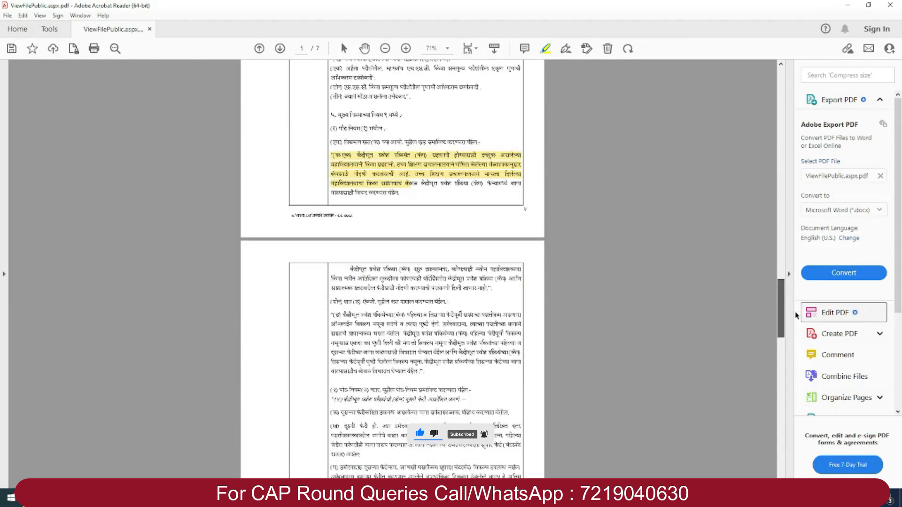
scroll(down, 3)
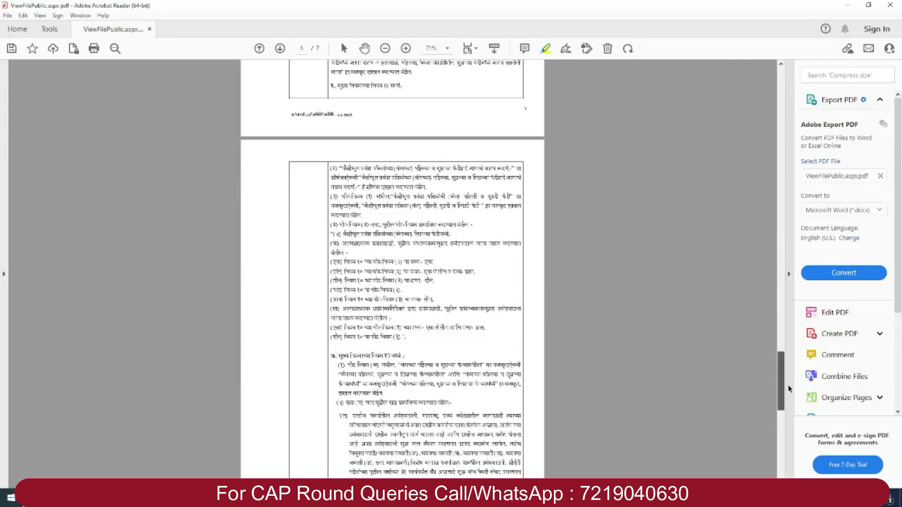
scroll(down, 3)
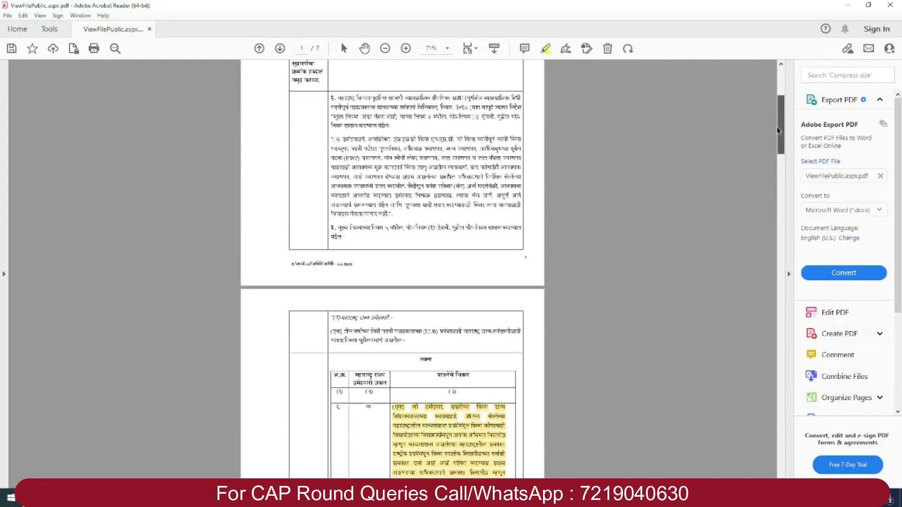
scroll(down, 3)
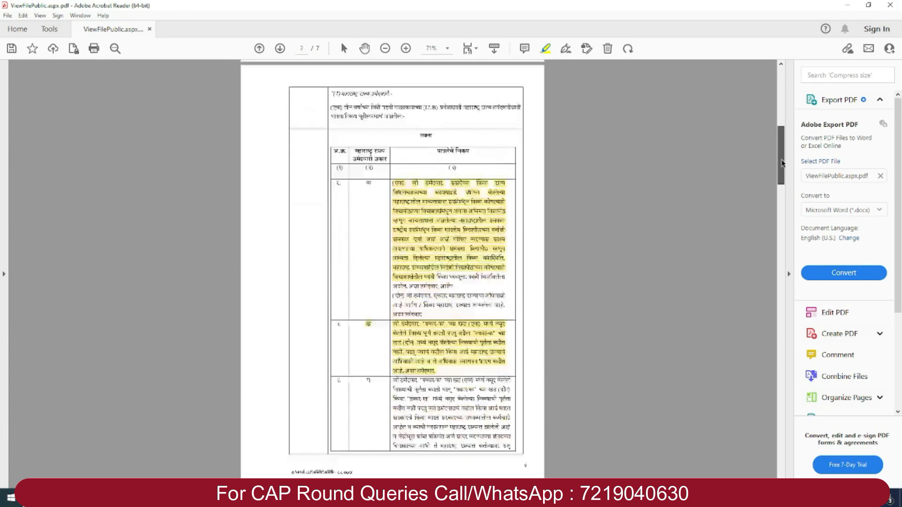
scroll(down, 3)
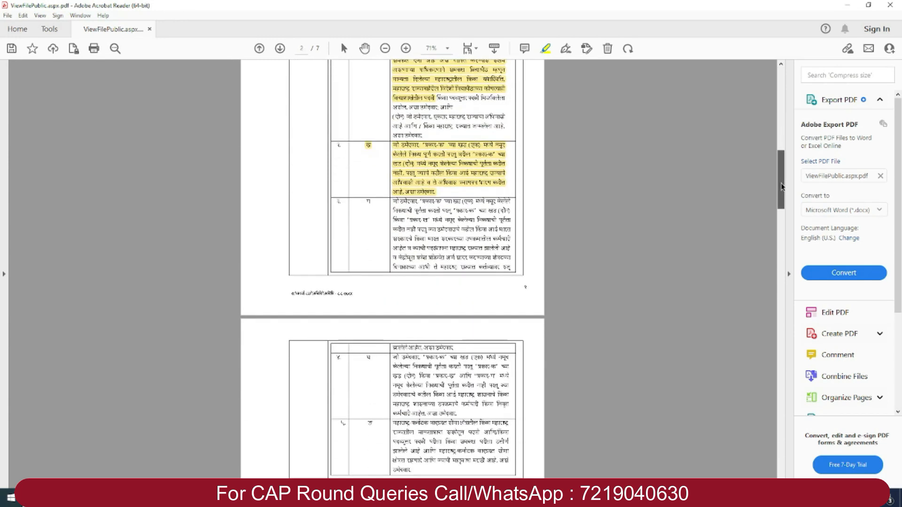